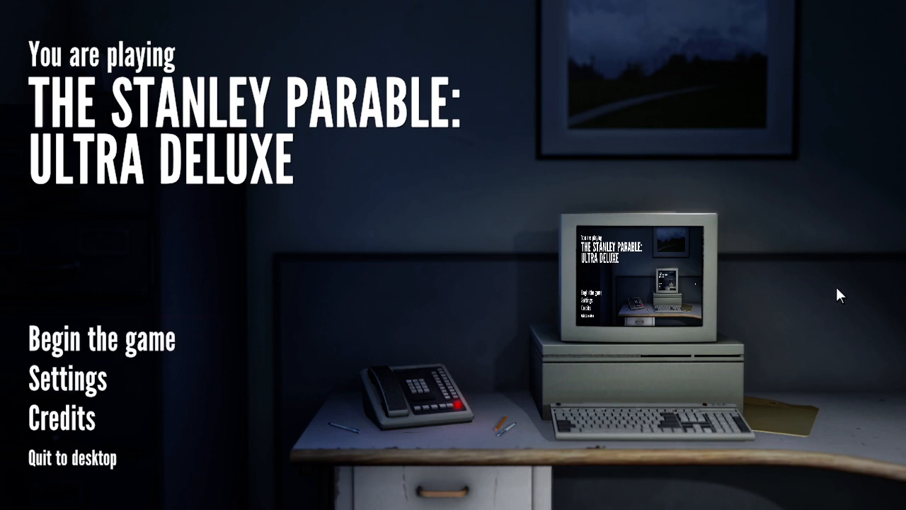
mouse_move(813, 310)
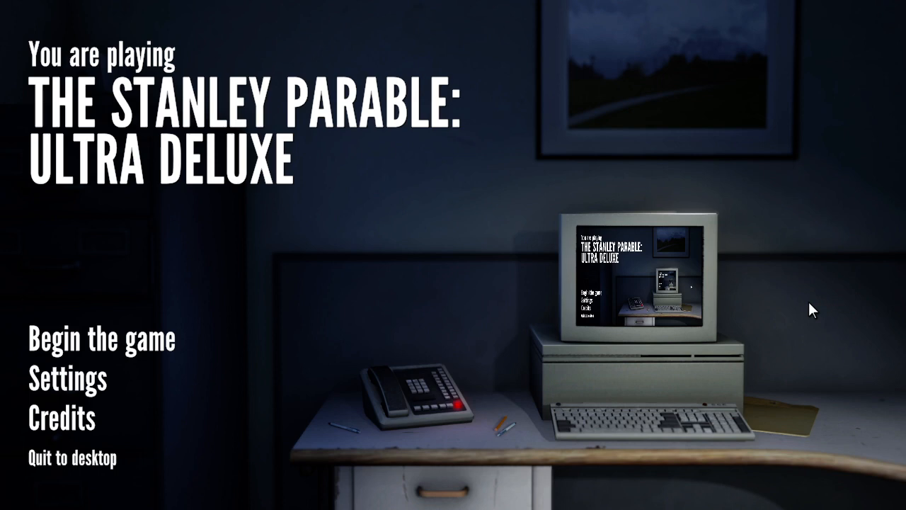
mouse_move(422, 218)
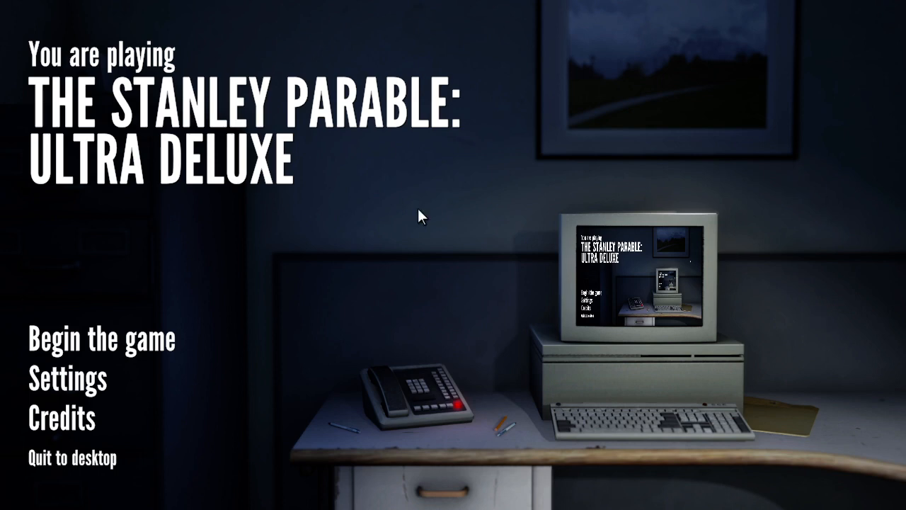
Step: Begin the game so Stanley steps out into the carpeted office hallway
click(102, 339)
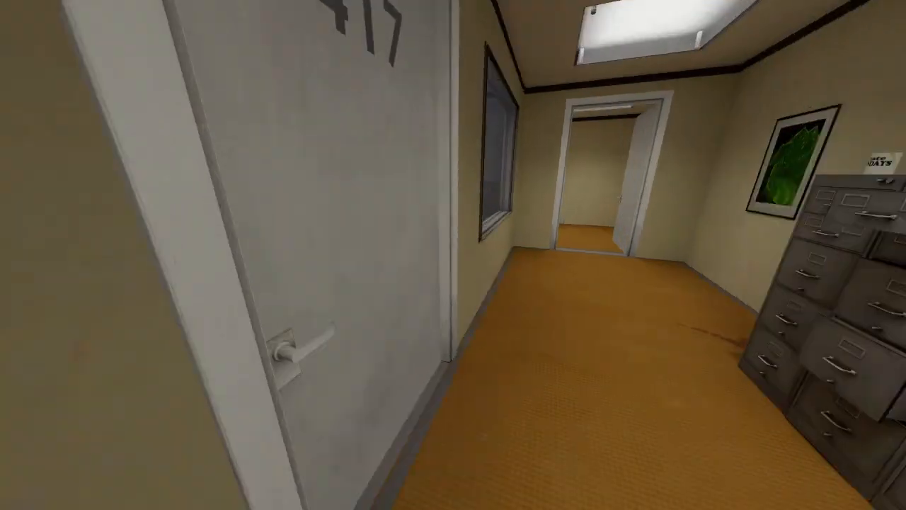
Step: Pause the game, adjust the field of view in settings, and return to the pause menu
key(Escape)
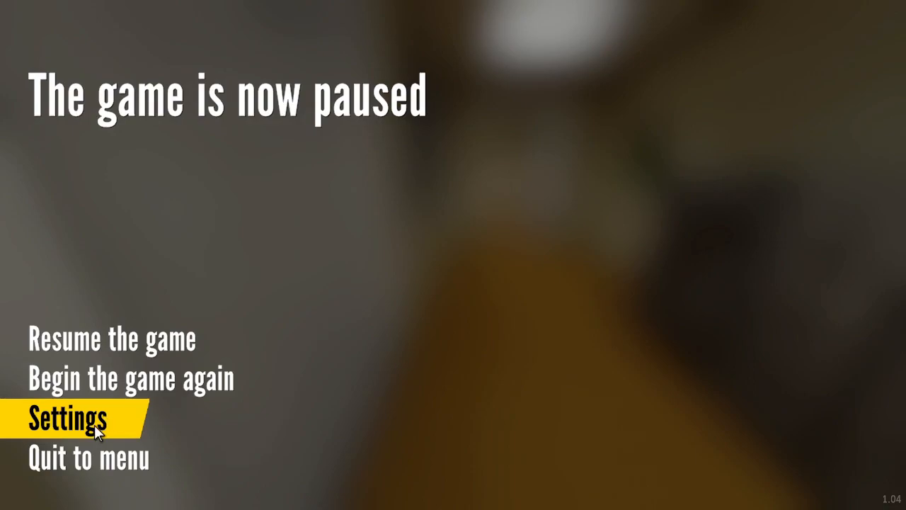
click(68, 418)
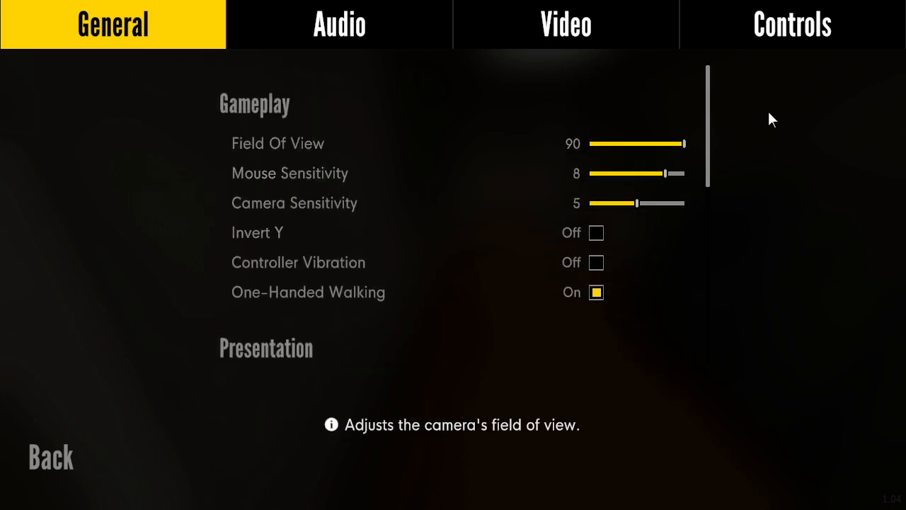
mouse_move(685, 144)
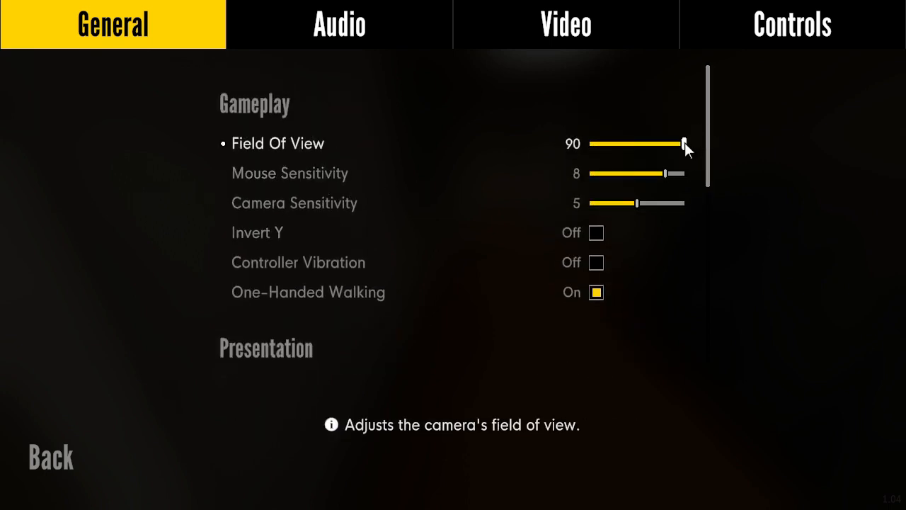
drag(683, 144, 635, 144)
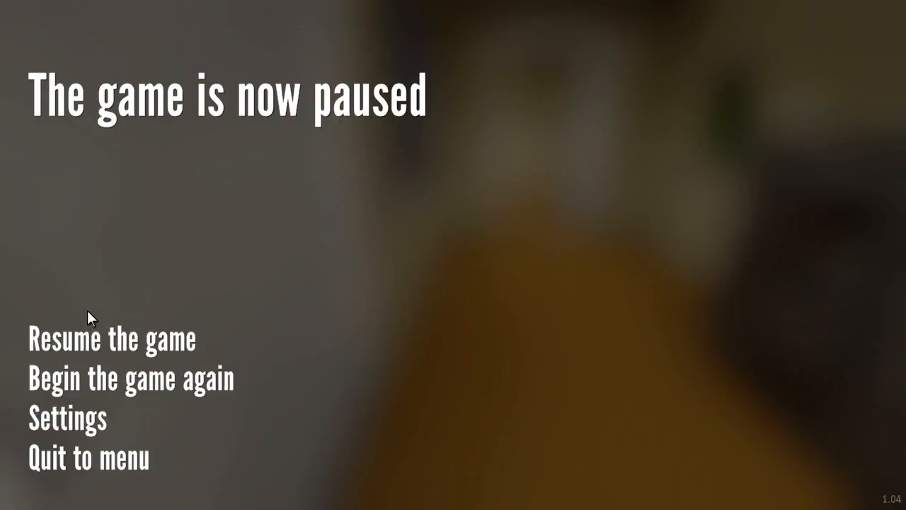
Step: Resume the game and walk Stanley into the corridor toward door 449
click(110, 339)
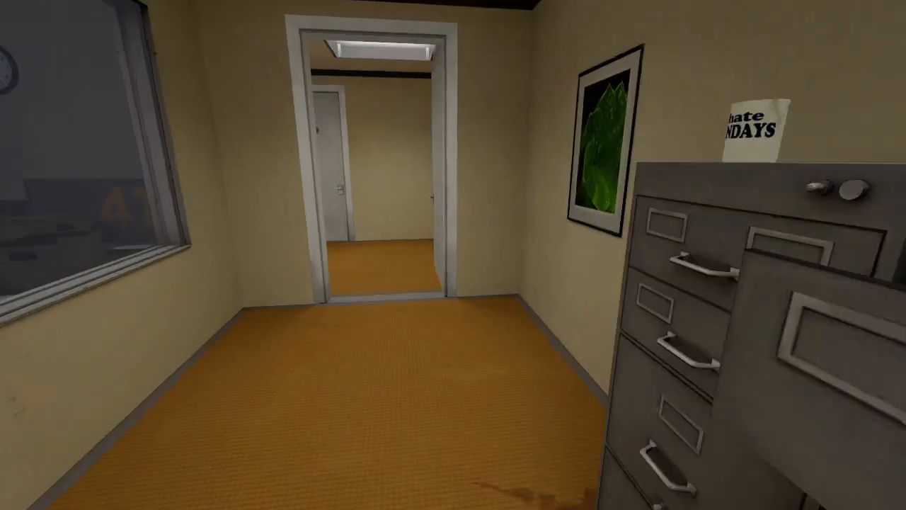
mouse_move(453, 255)
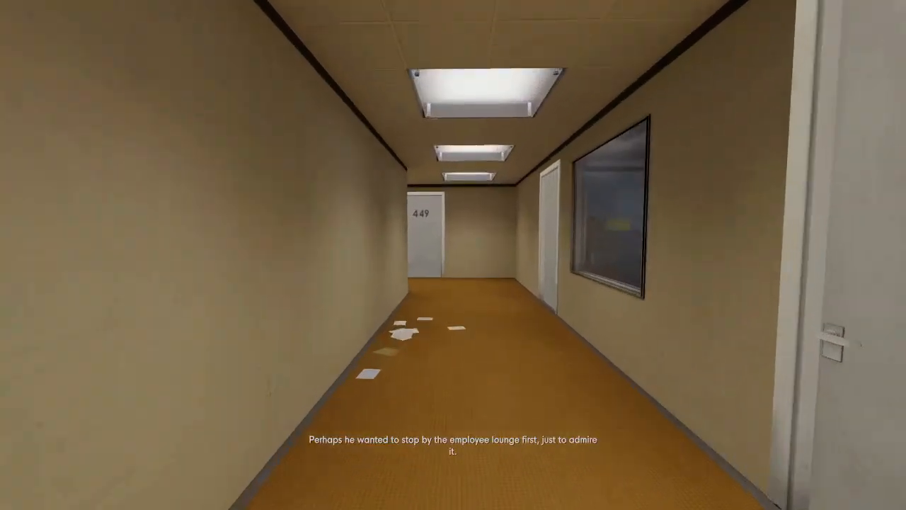
Step: Walk down the corridor into the blue-carpeted employee lounge
scroll(up, 3)
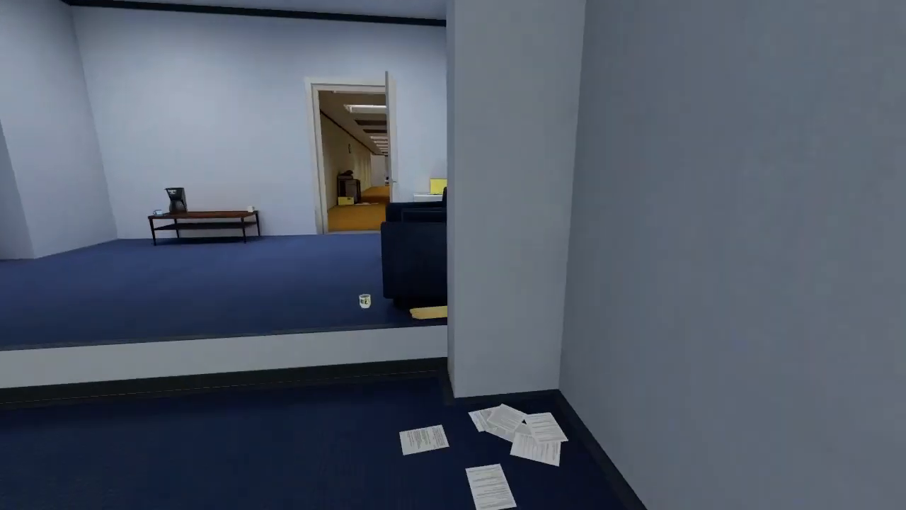
mouse_move(453, 255)
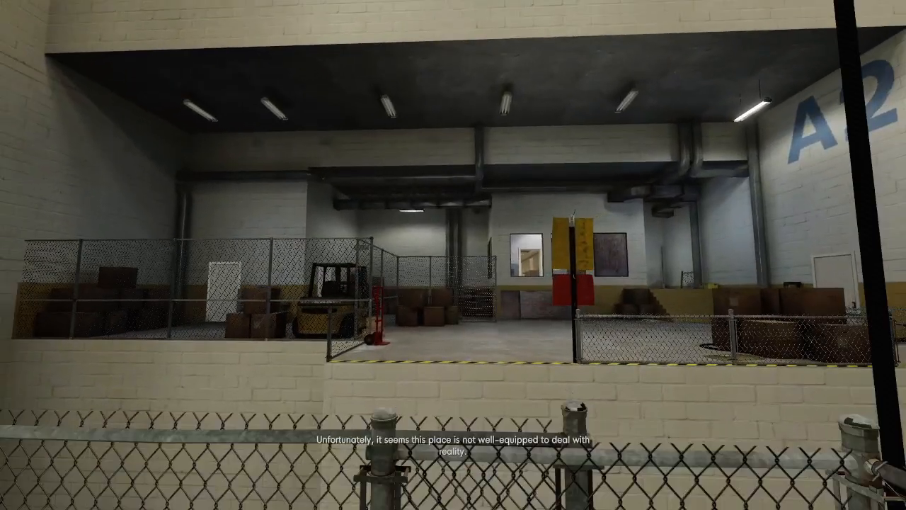
mouse_move(453, 255)
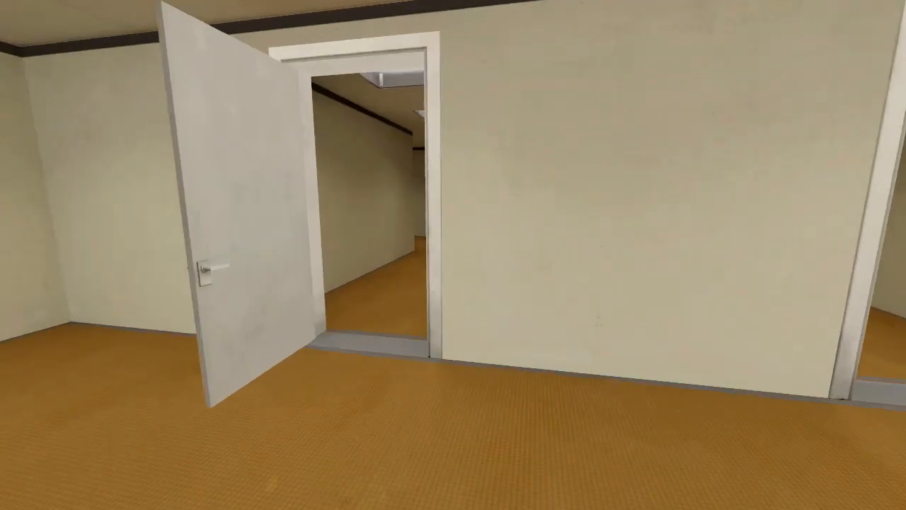
mouse_move(453, 255)
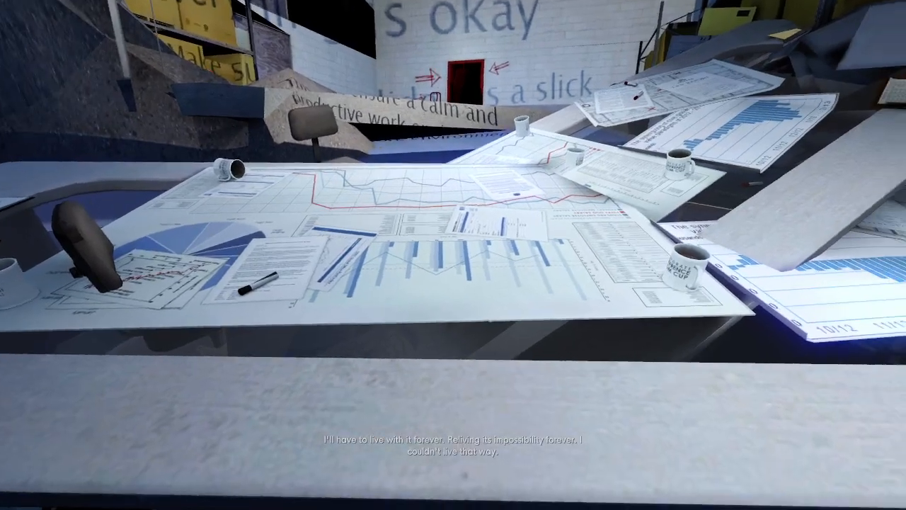
mouse_move(453, 255)
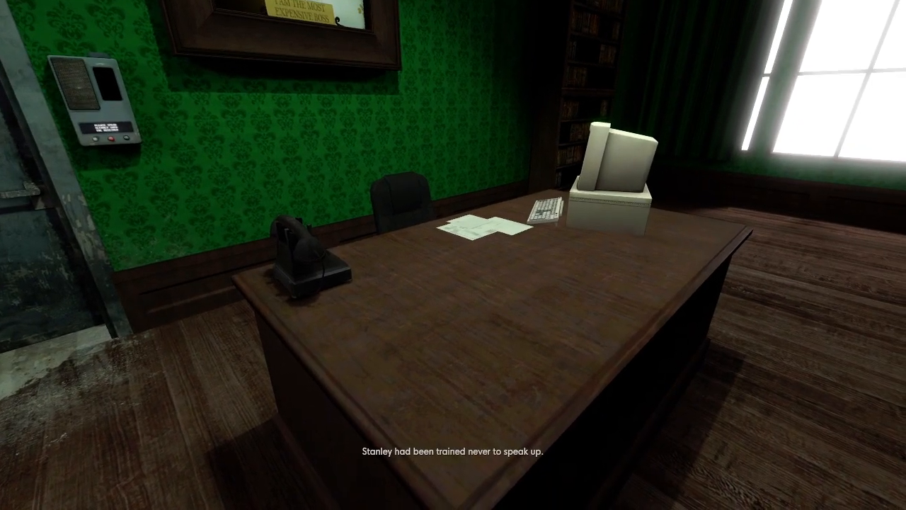
mouse_move(453, 255)
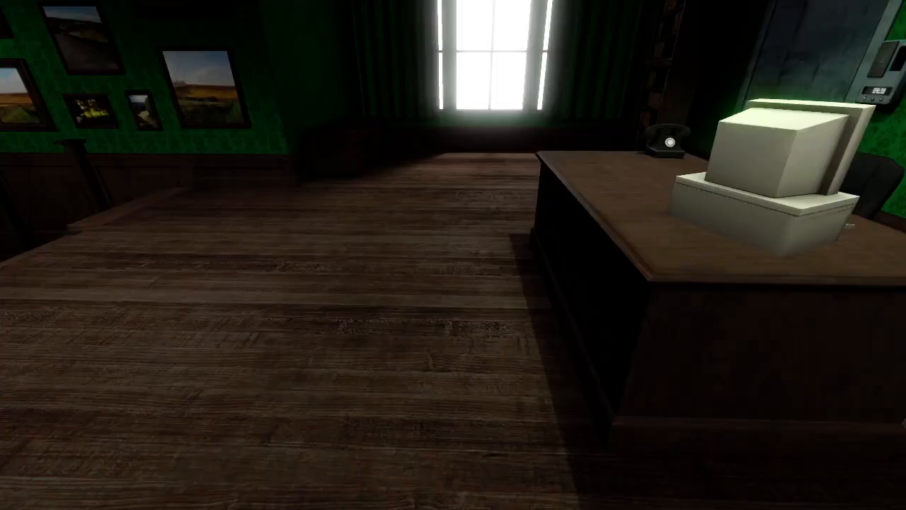
mouse_move(453, 255)
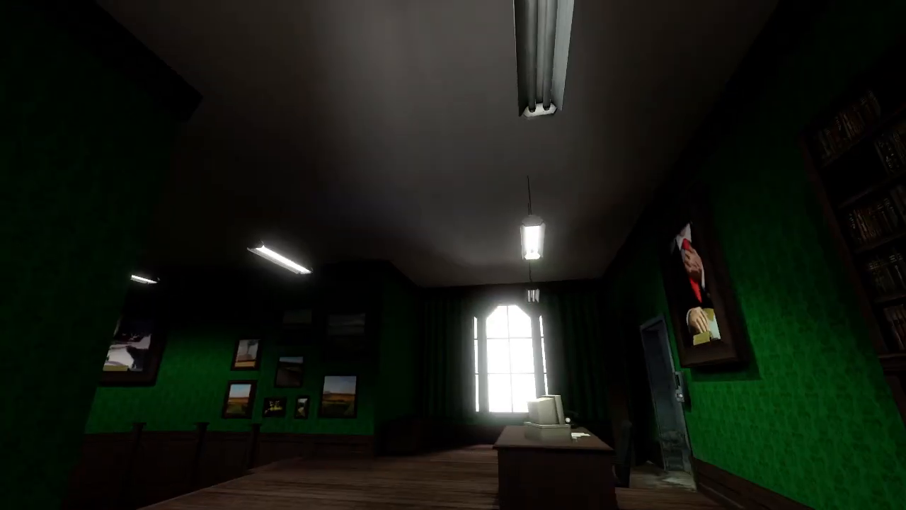
mouse_move(453, 254)
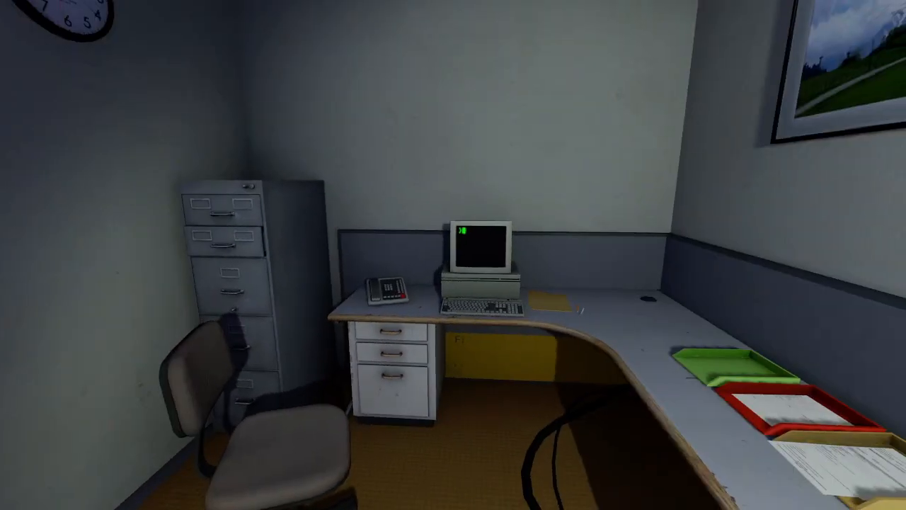
Step: Pause the game again, bringing up resume, restart, settings and quit options
key(Escape)
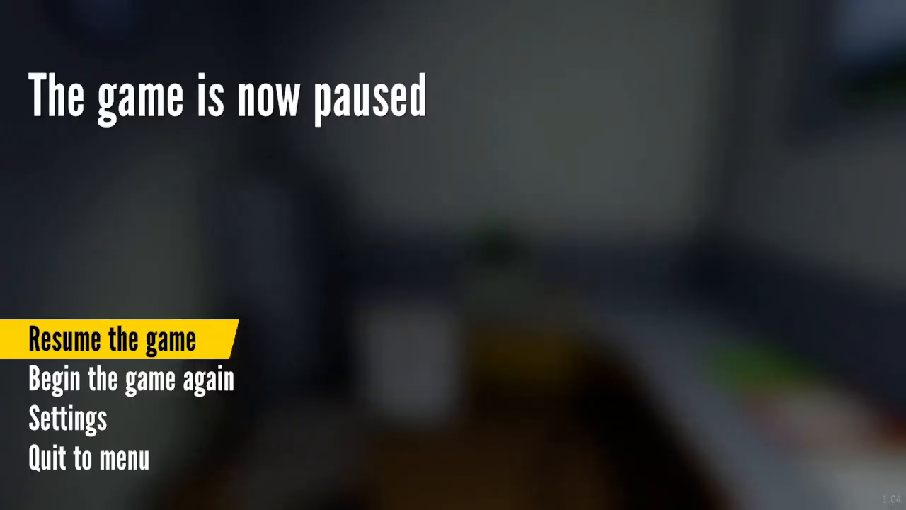
mouse_move(391, 203)
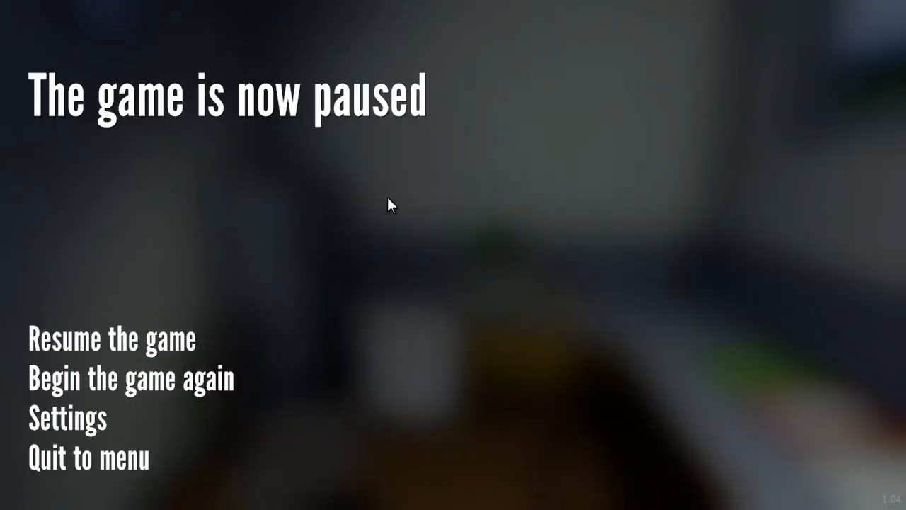